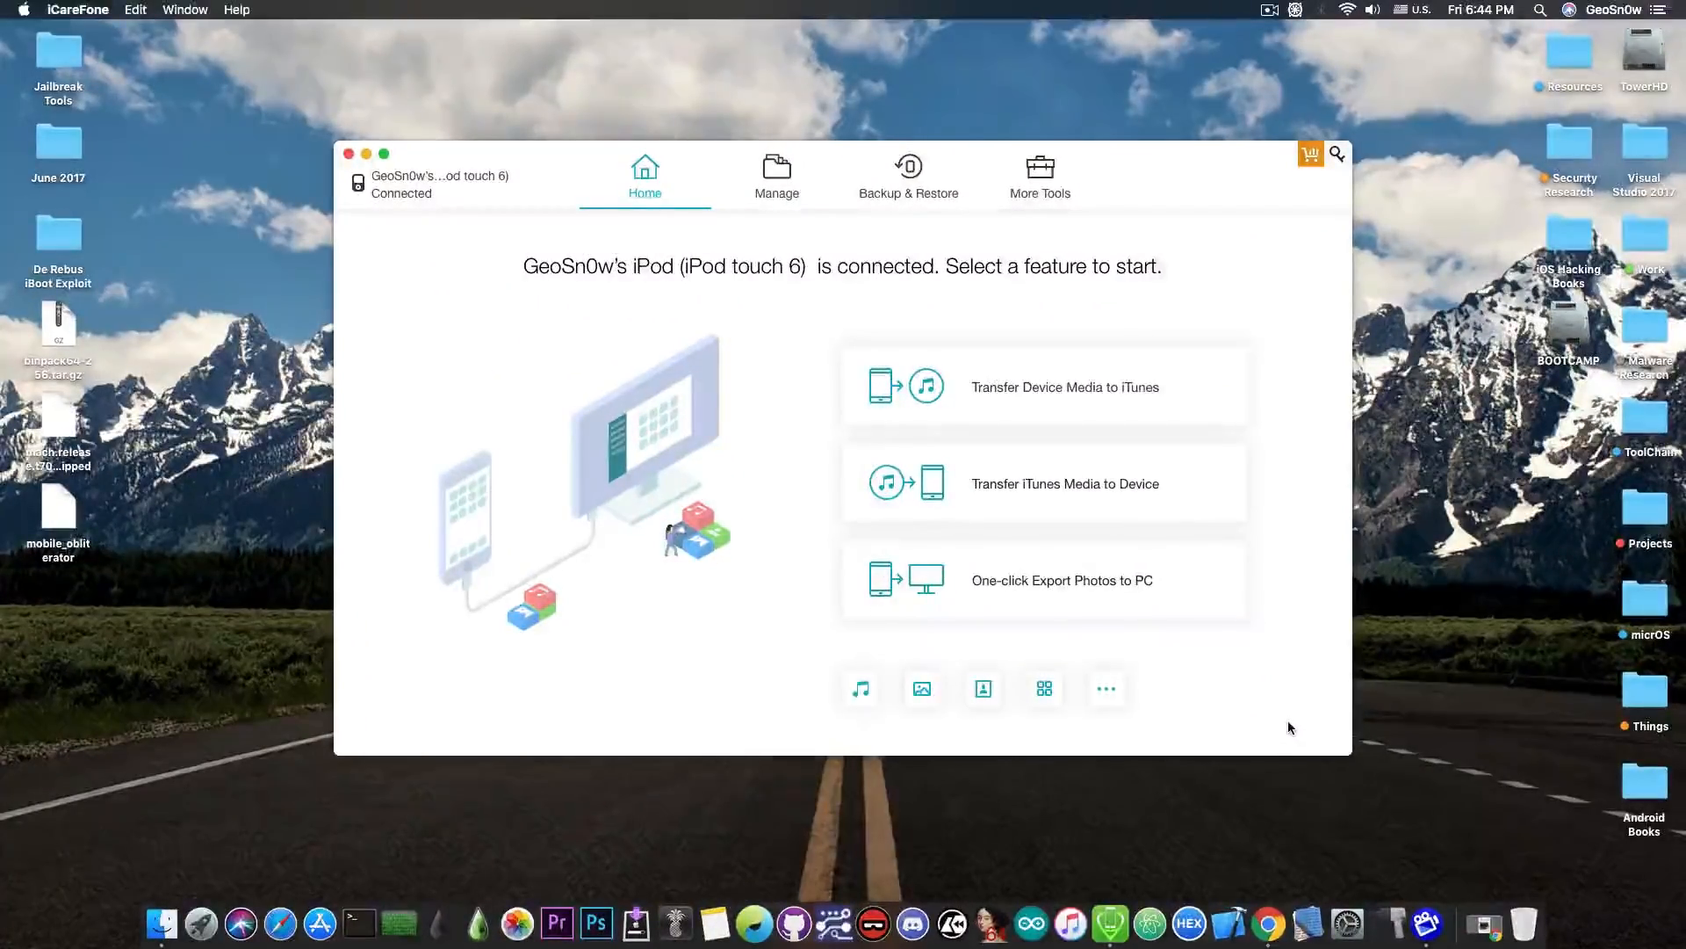
- Open iCareFone's More Tools page, then the tweet about the POC 2018 iOS 12.1 exploit talk
{"action": "left_click", "coordinate": [1040, 174]}
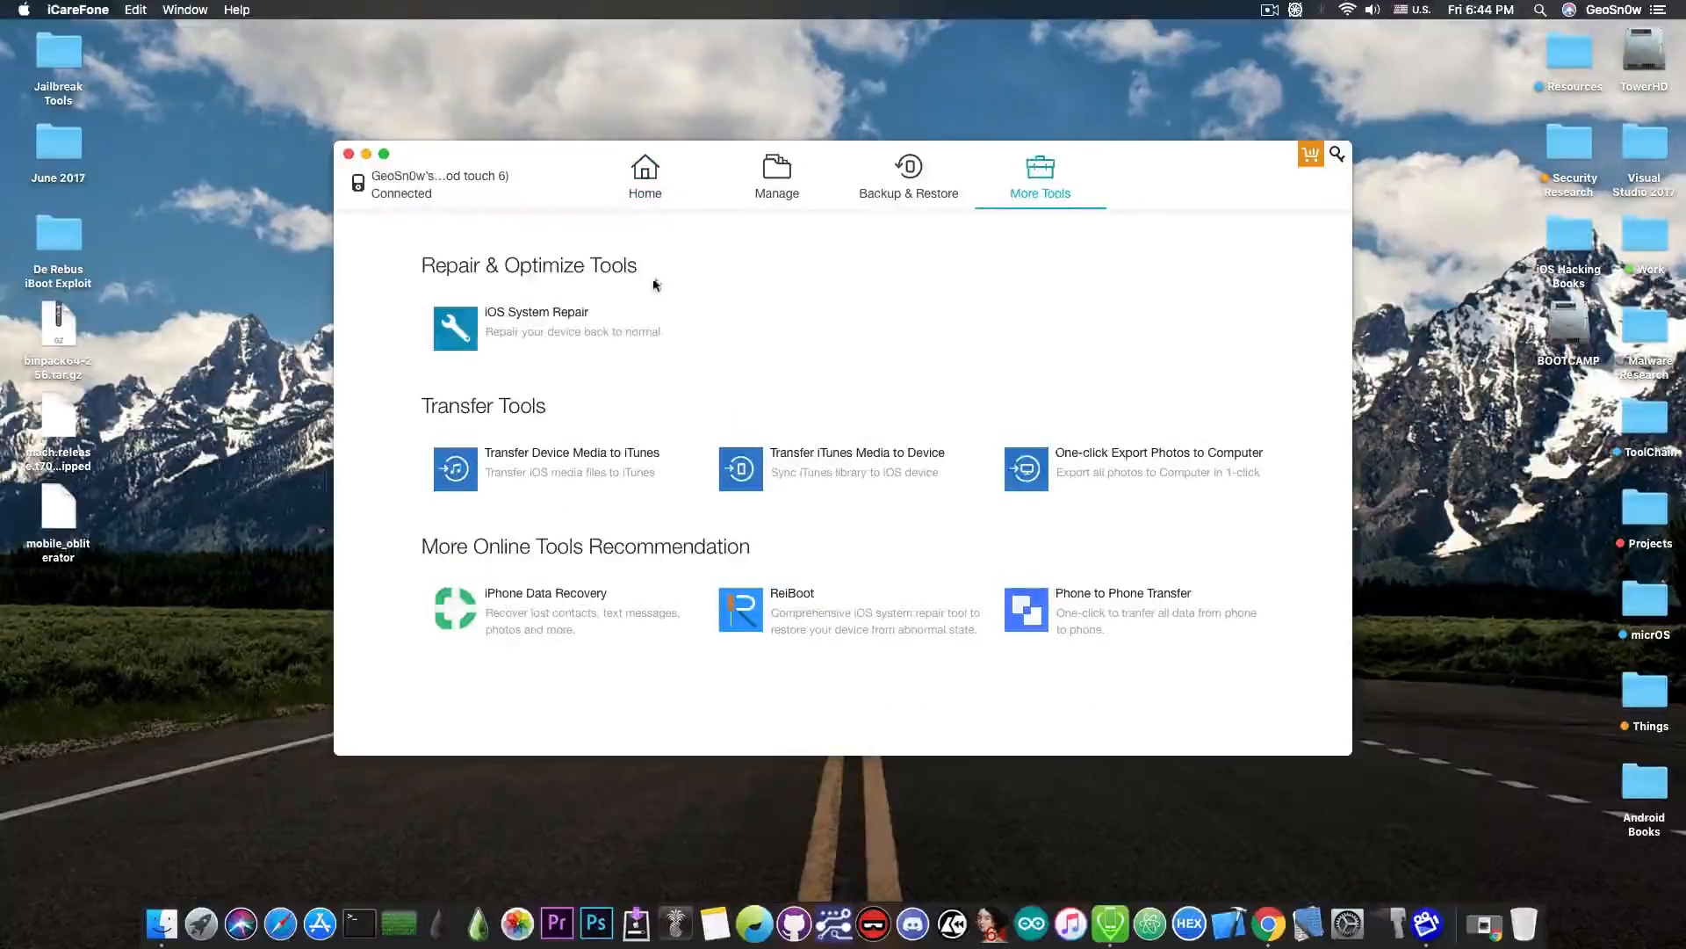
{"action": "left_click", "coordinate": [536, 312]}
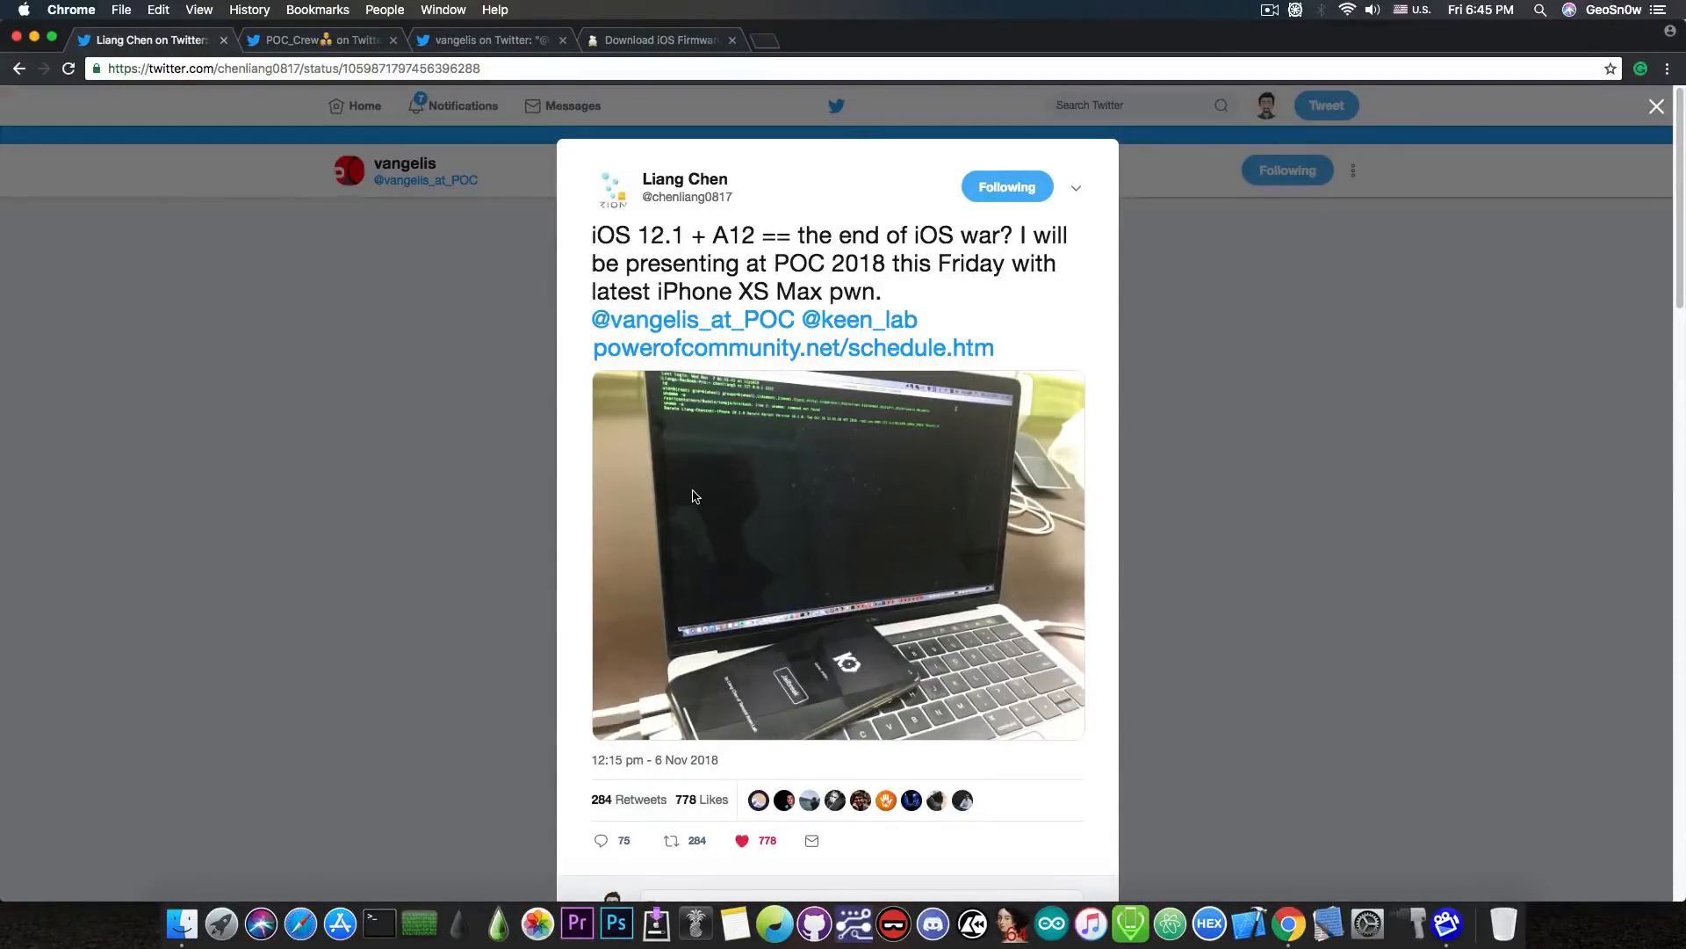
- Show POC_Crew's tweet with the 1:21 iOS 12.1 iPhone XS Max jailbreak demo video
{"action": "left_click", "coordinate": [317, 40]}
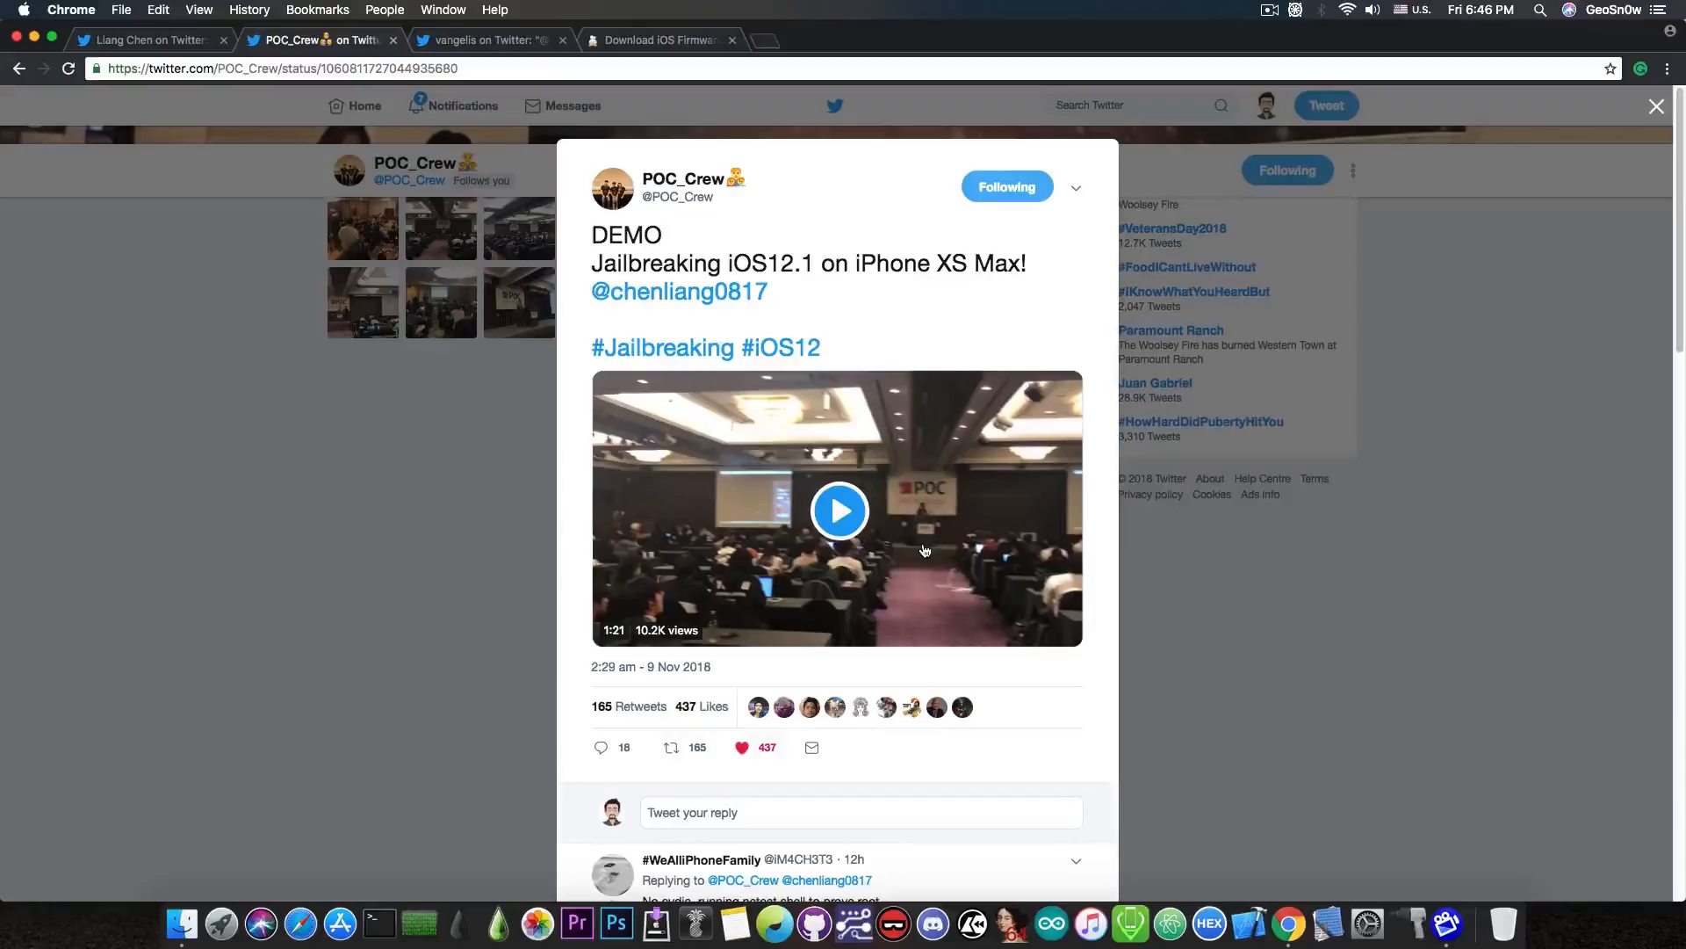
{"action": "mouse_move", "coordinate": [738, 466]}
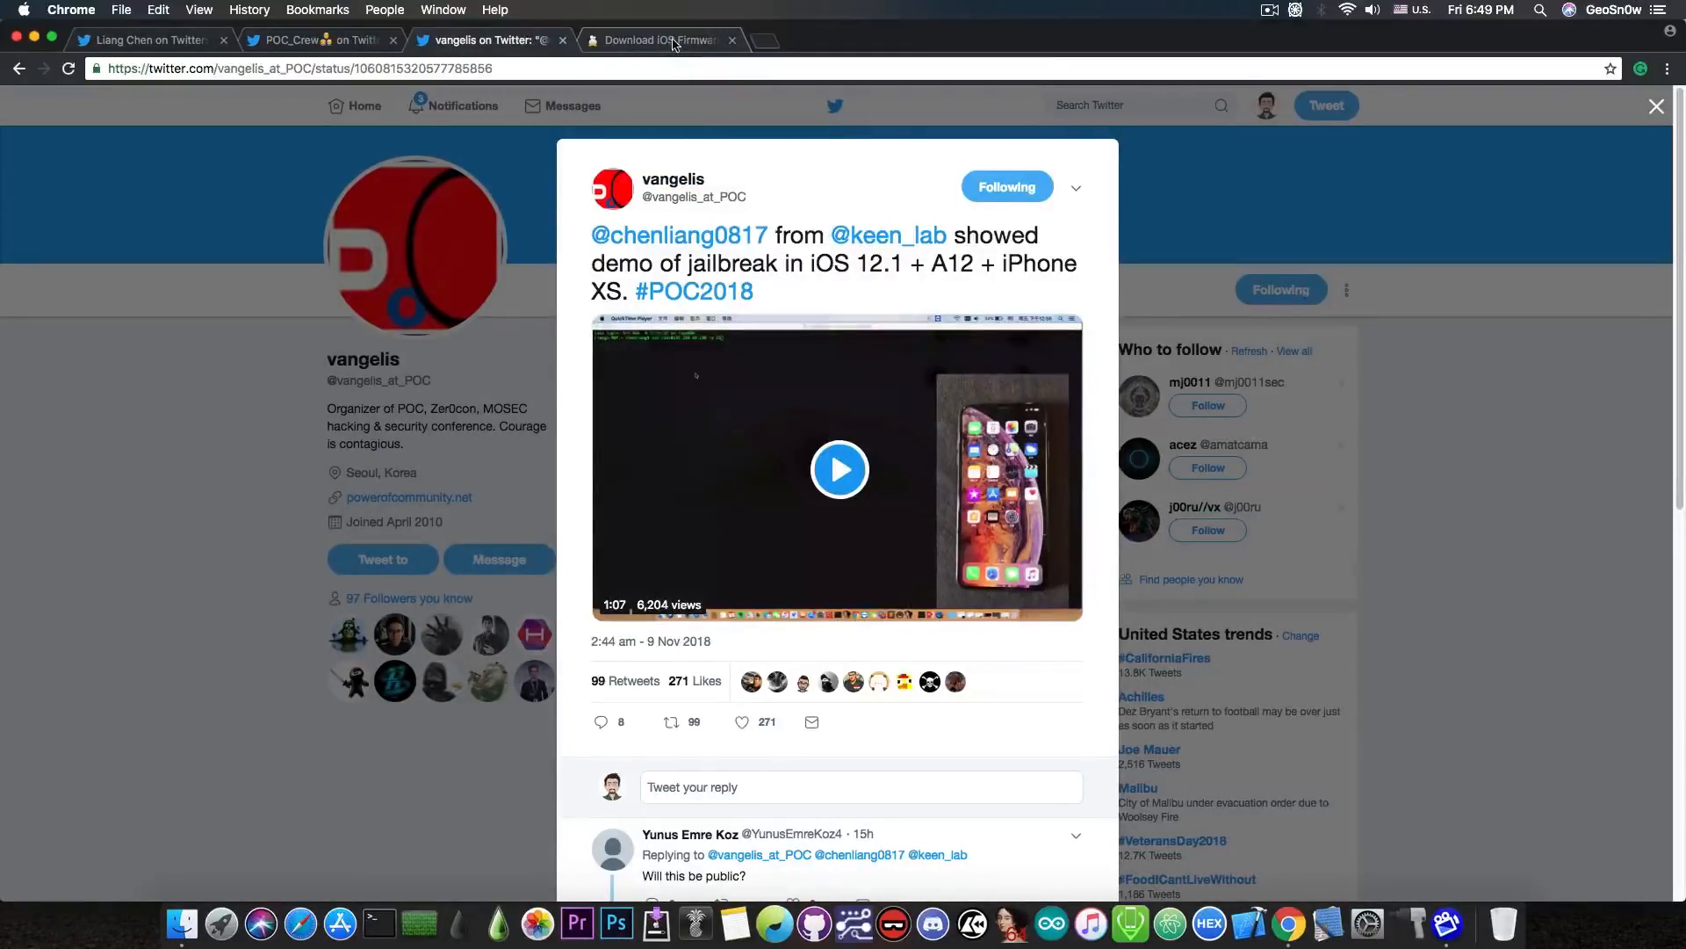
- View the iPhone XR IPSW firmware list, then return to vangelis's iOS 12.1 jailbreak tweet
{"action": "left_click", "coordinate": [659, 39]}
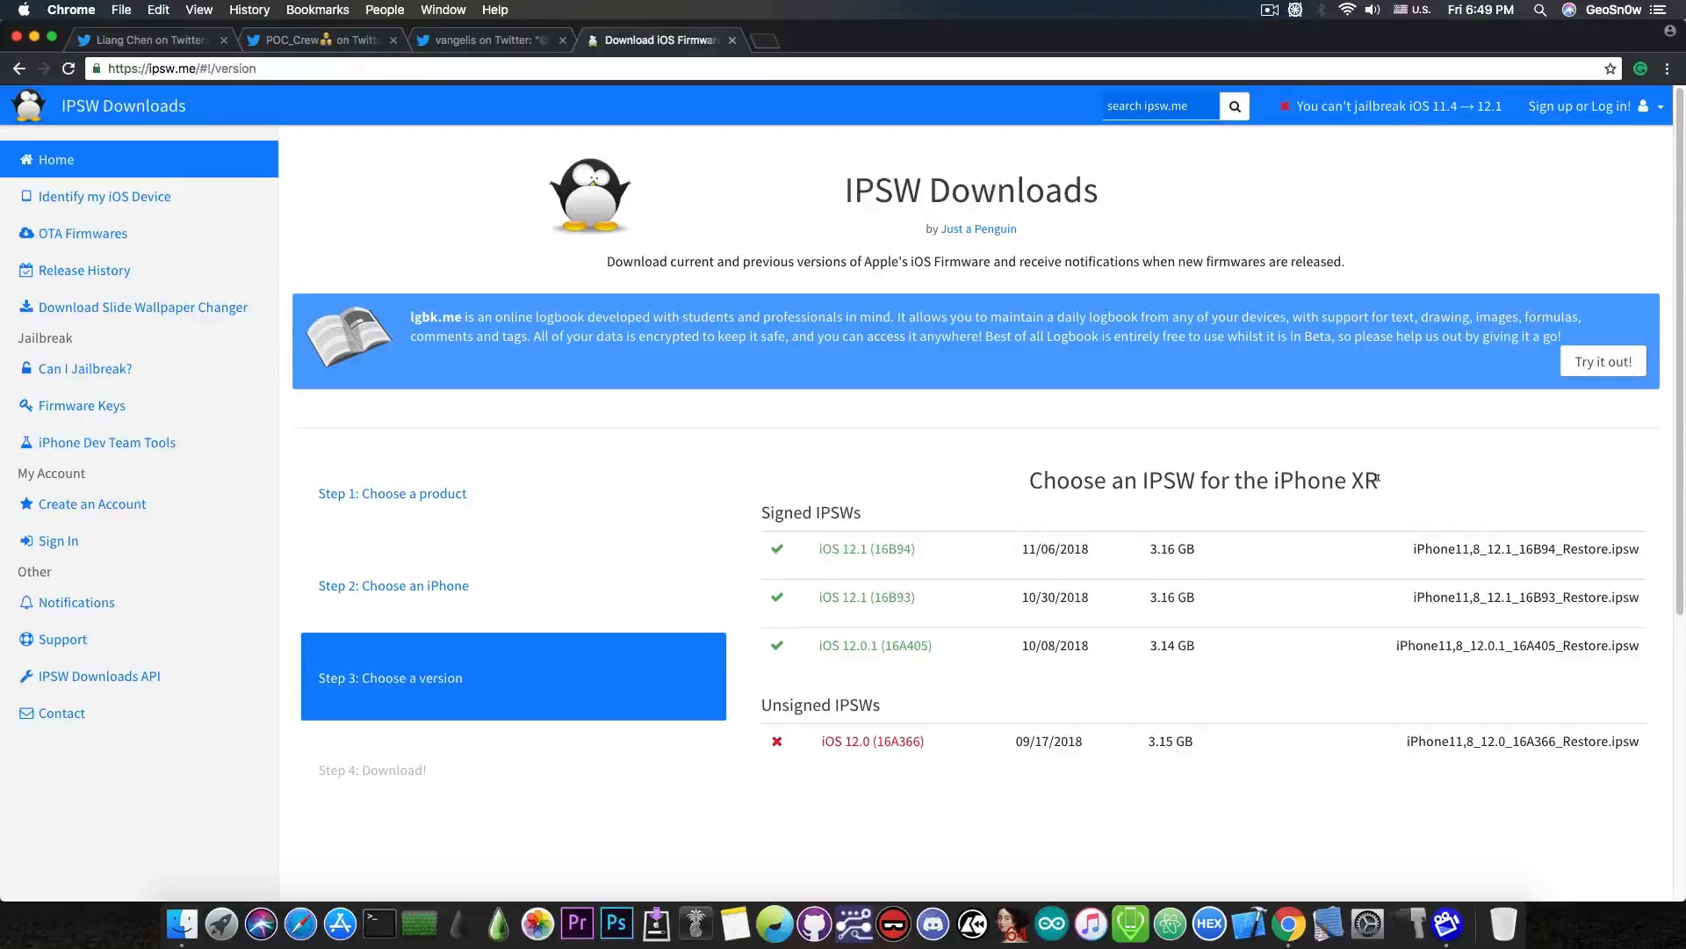
{"action": "mouse_move", "coordinate": [1386, 488]}
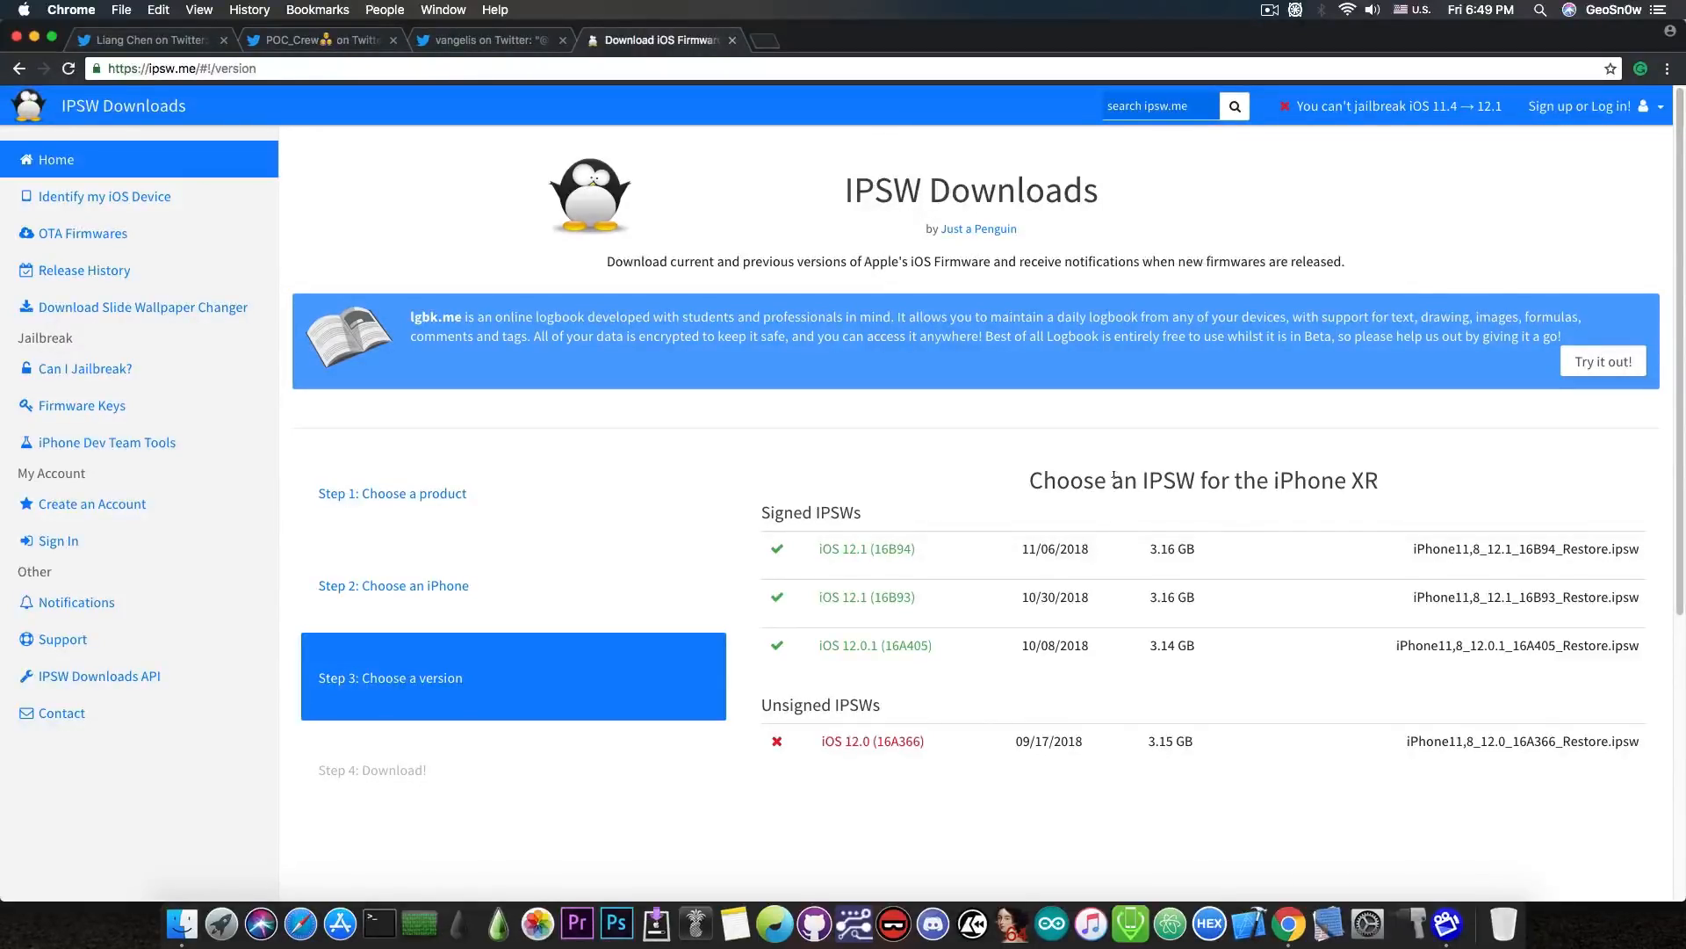
{"action": "mouse_move", "coordinate": [864, 490]}
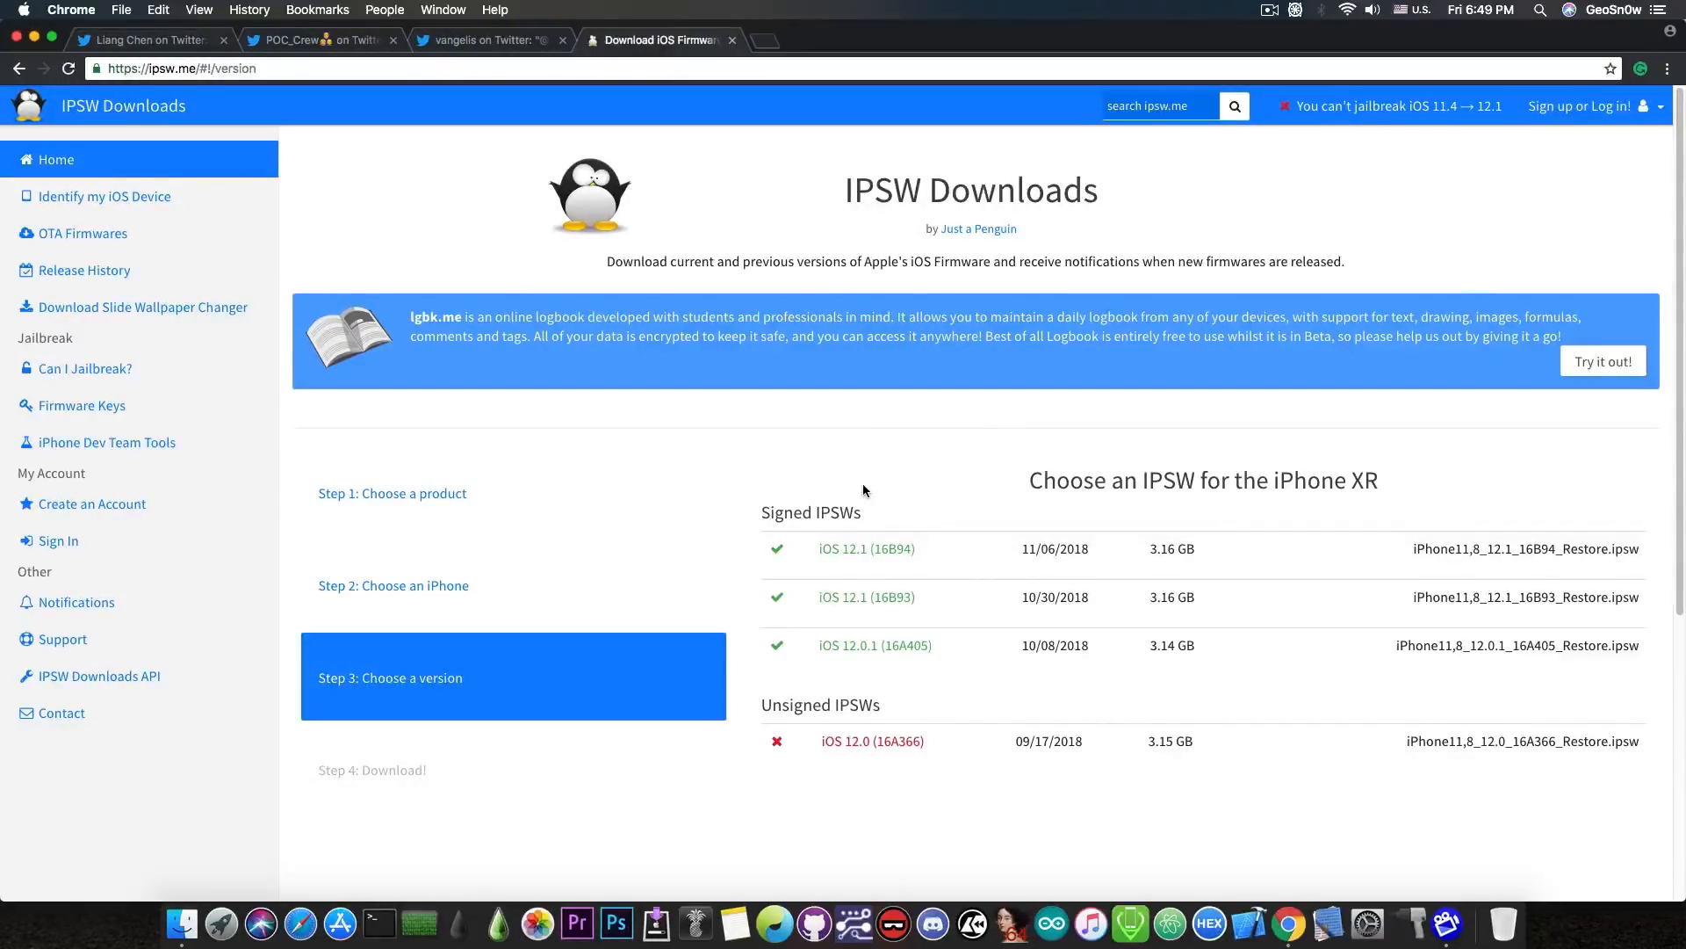
{"action": "left_click", "coordinate": [490, 40]}
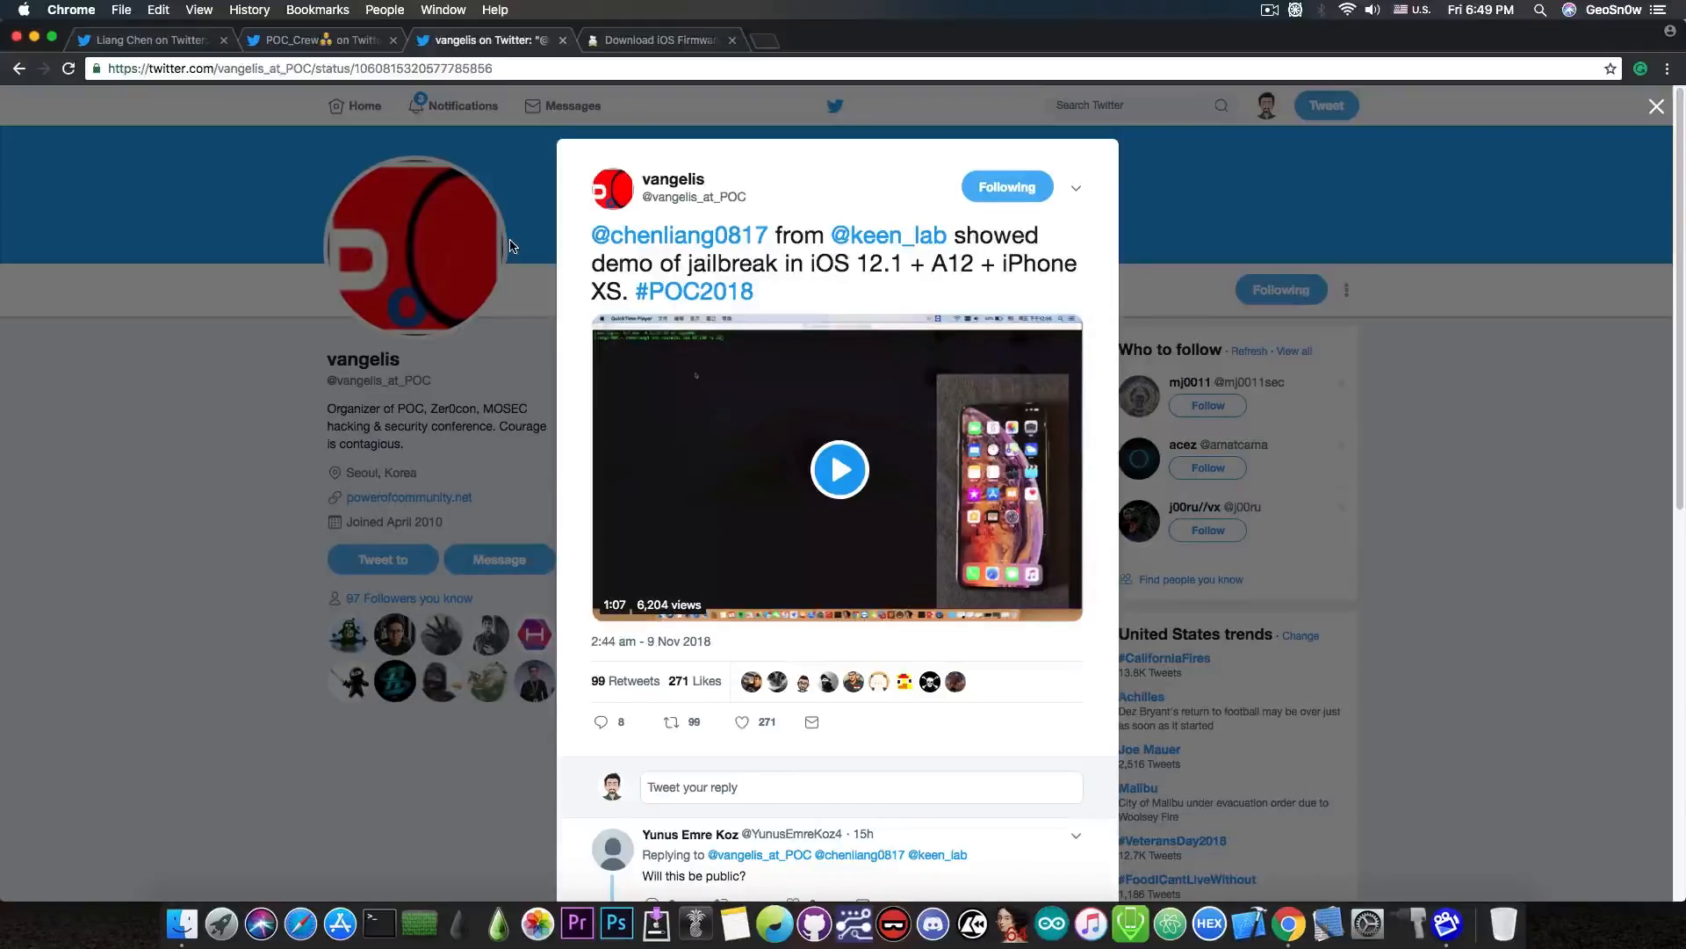
{"action": "mouse_move", "coordinate": [383, 288]}
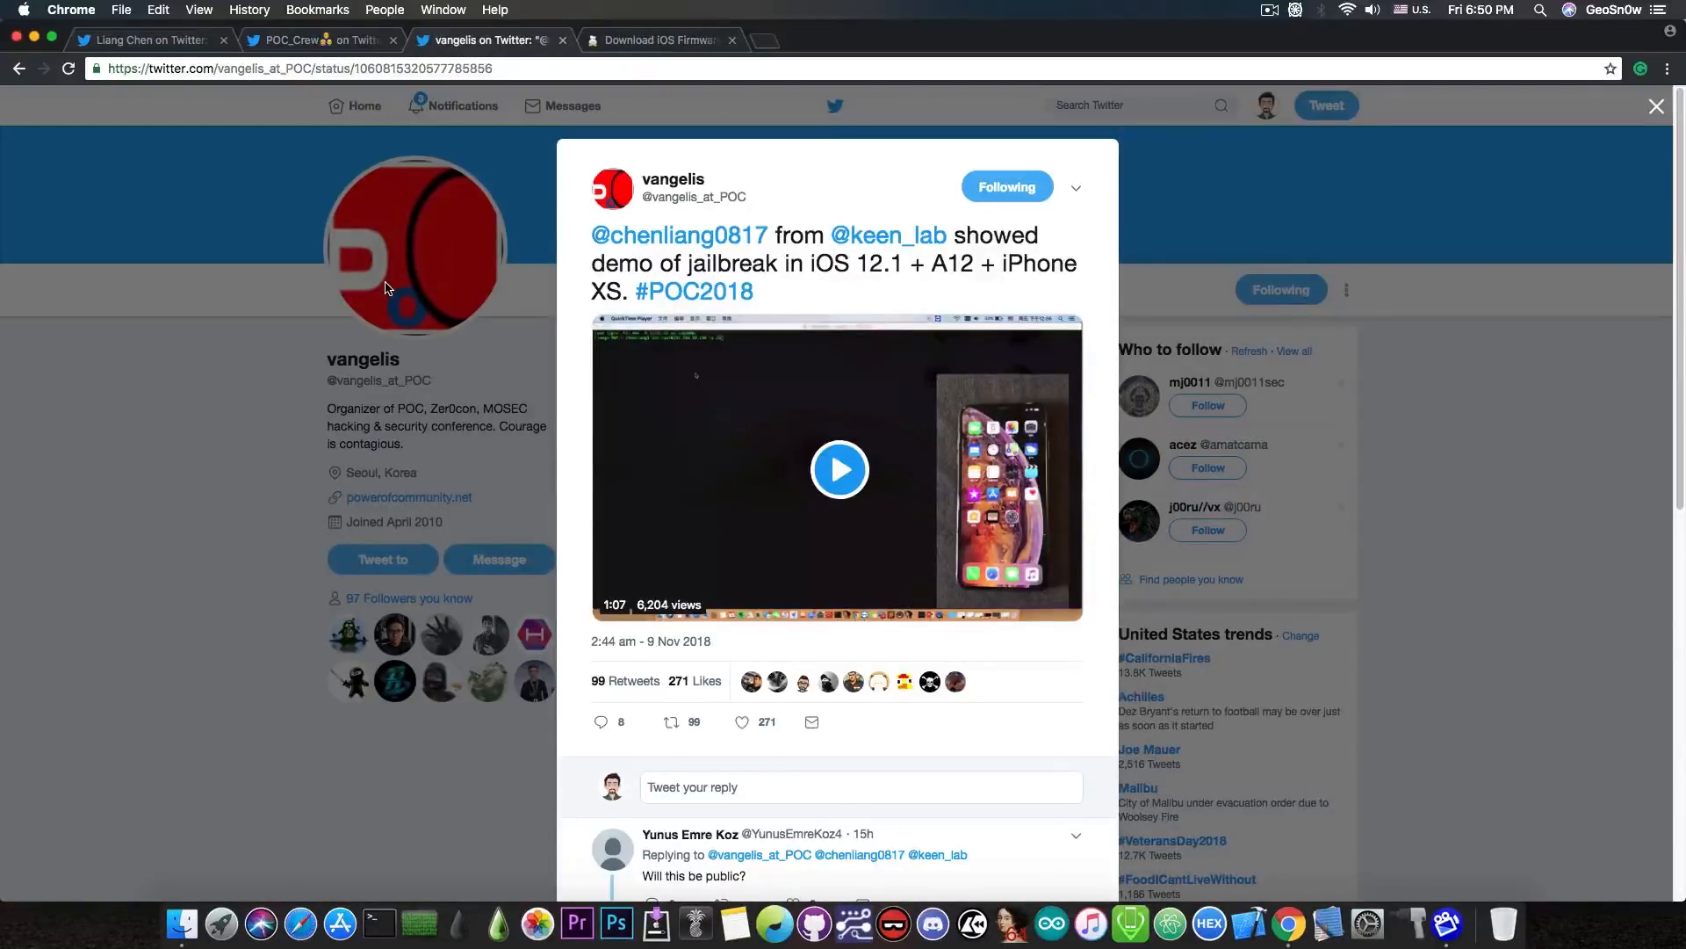